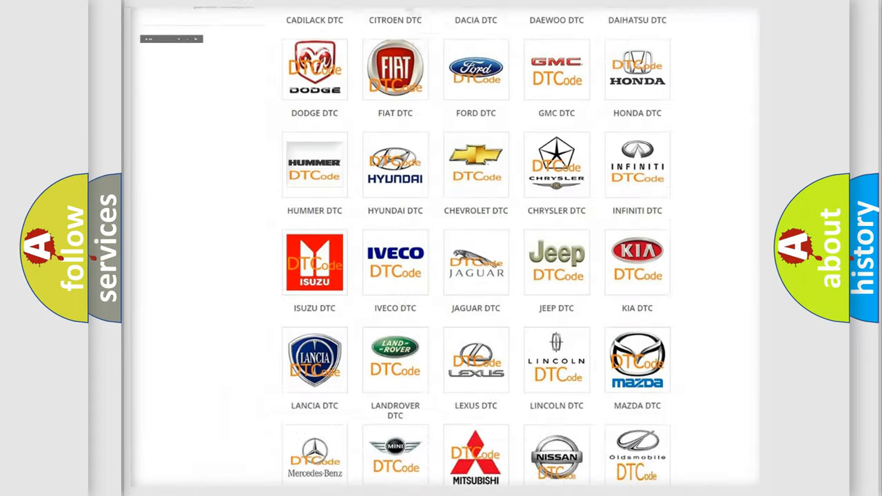
Step: Open the Jeep DTC code list from the brand grid and browse its B-series codes
scroll(up, 3)
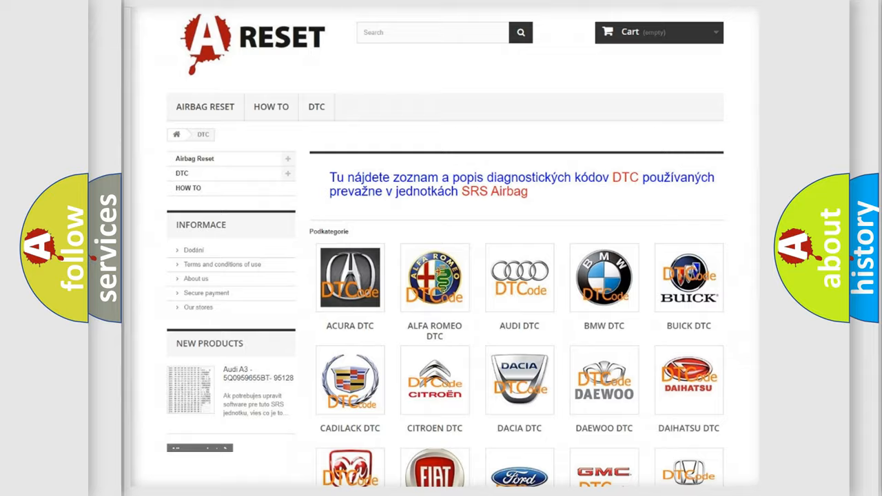
scroll(down, 3)
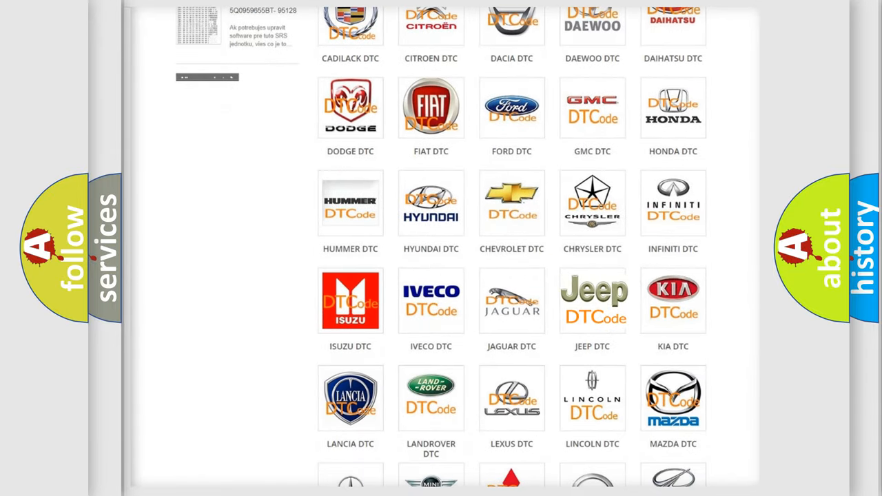
click(593, 300)
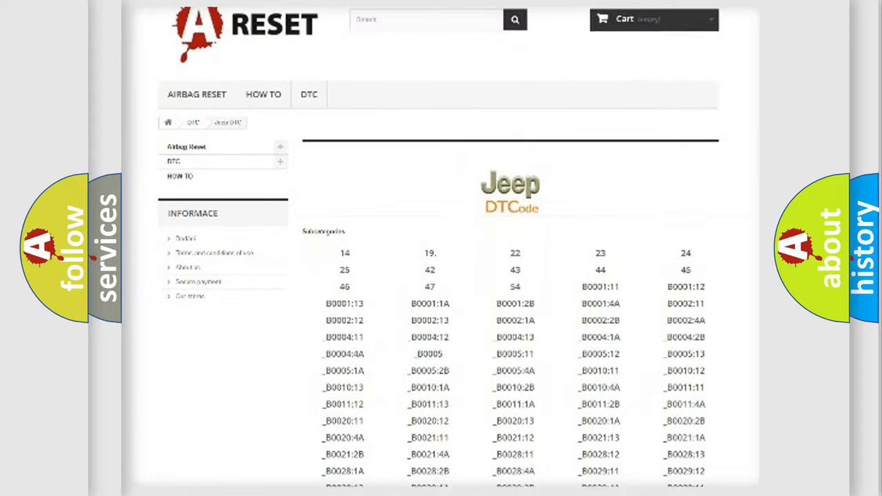
scroll(down, 3)
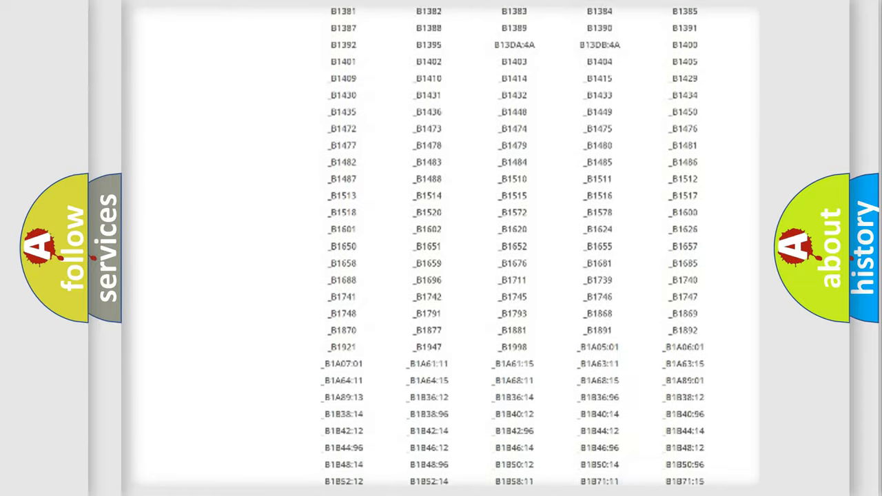
scroll(up, 3)
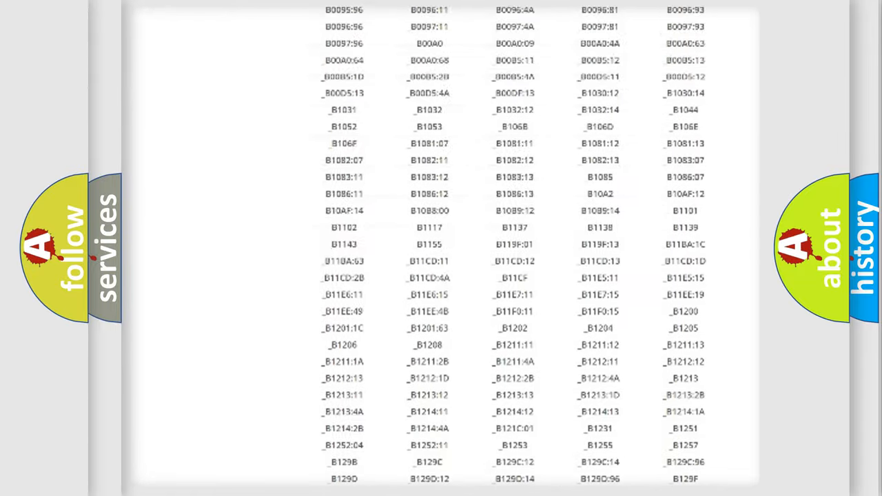
scroll(up, 3)
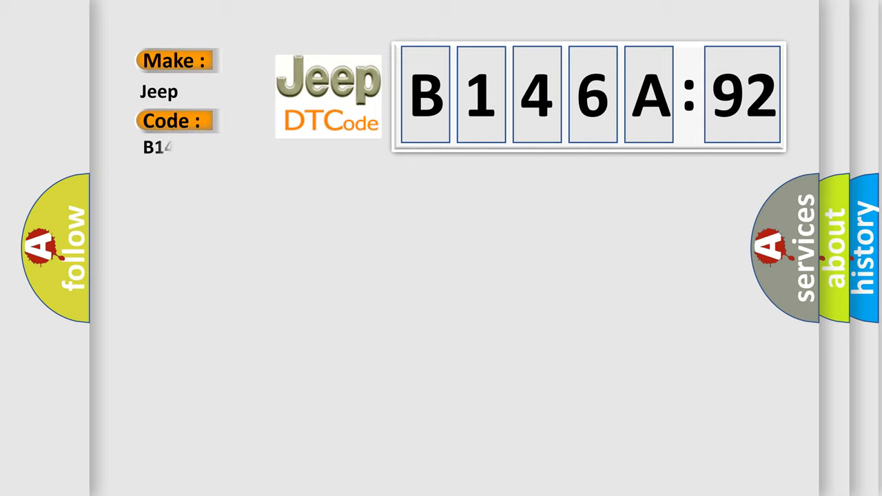
Step: Complete the Code field to read B146A92 under Make: Jeep
text(46A92)
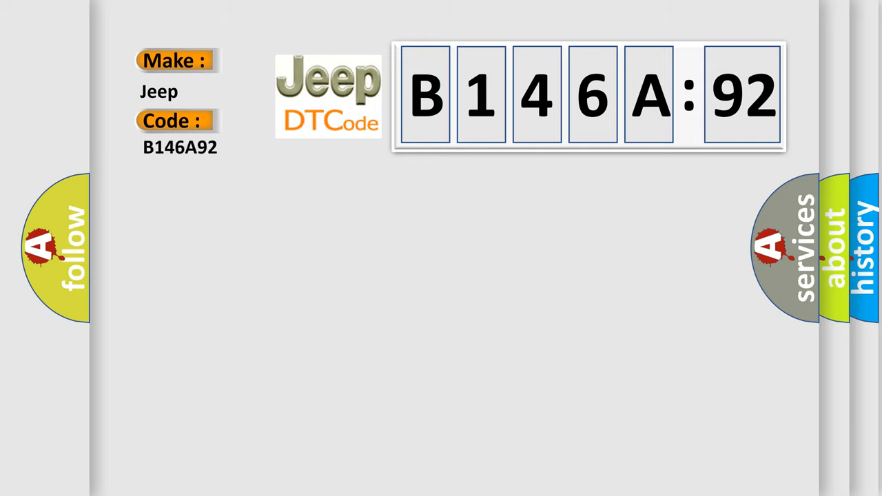